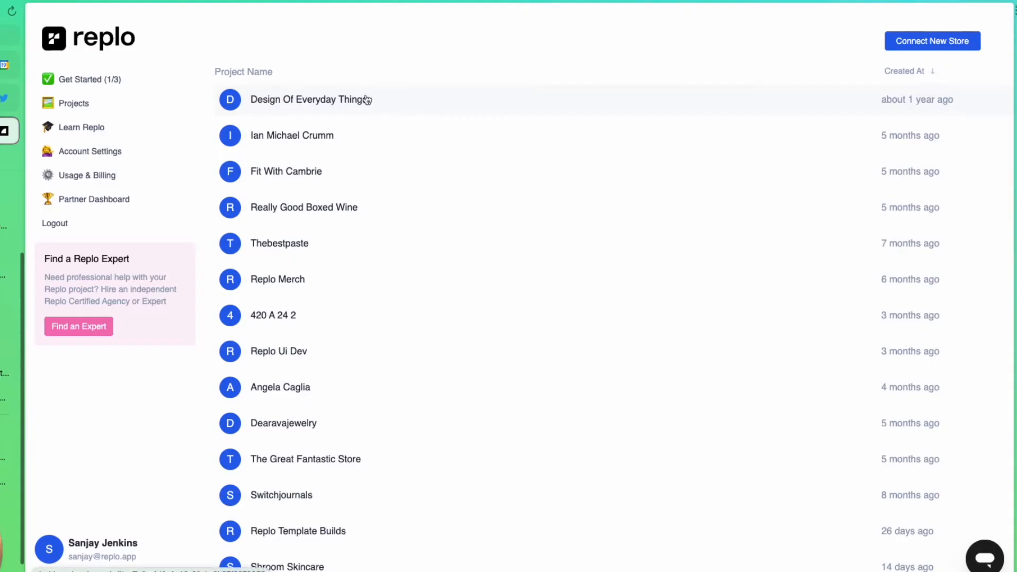
mouse_move(553, 46)
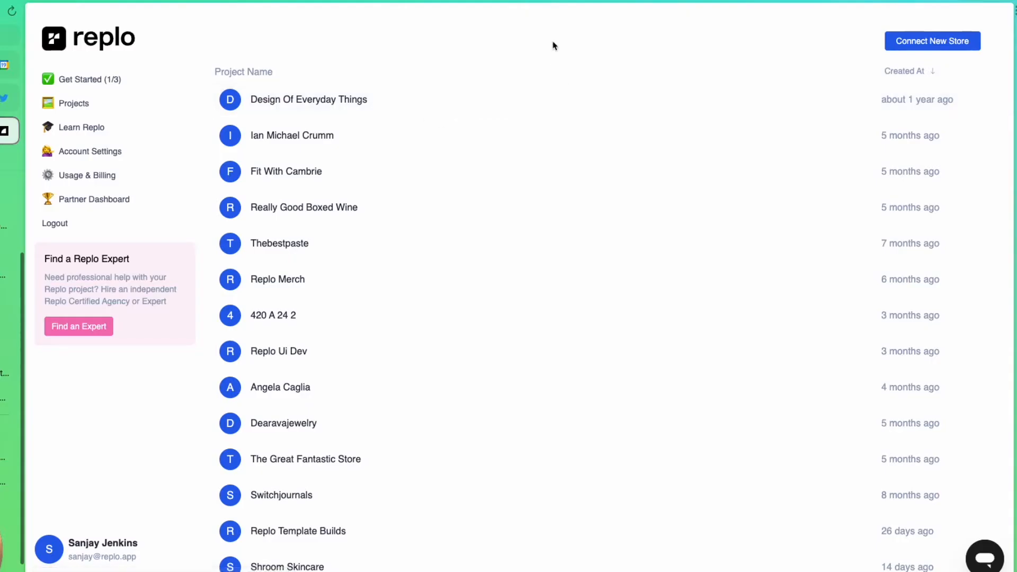
mouse_move(452, 113)
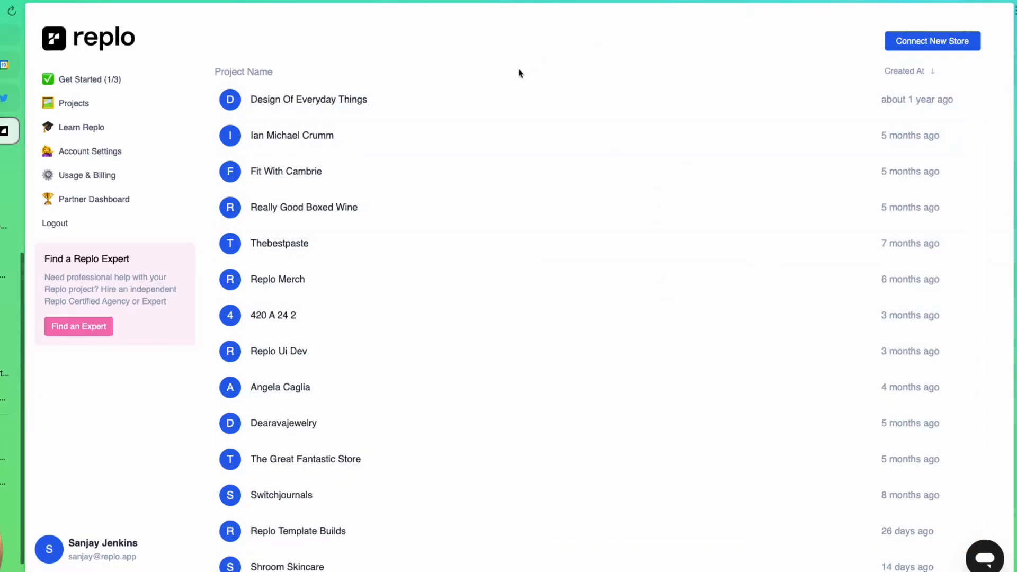
mouse_move(462, 44)
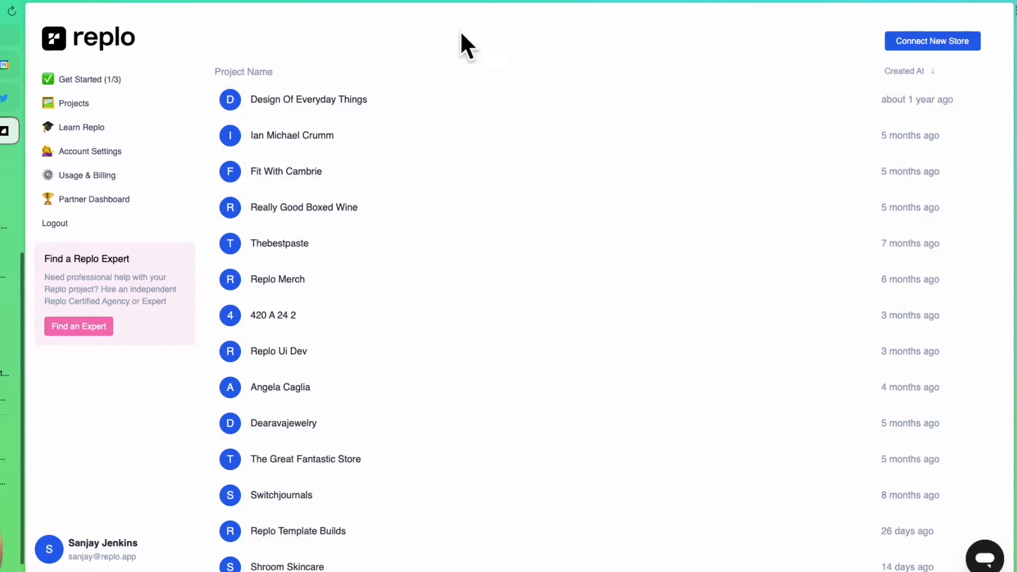
mouse_move(460, 36)
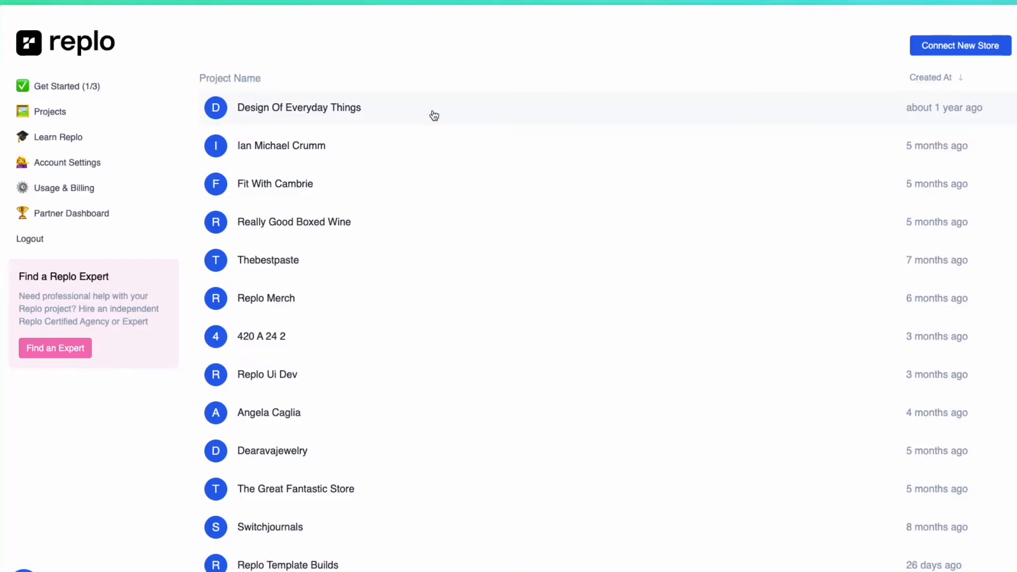
Open the Design Of Everyday Things project from the Projects list.
left_click(299, 108)
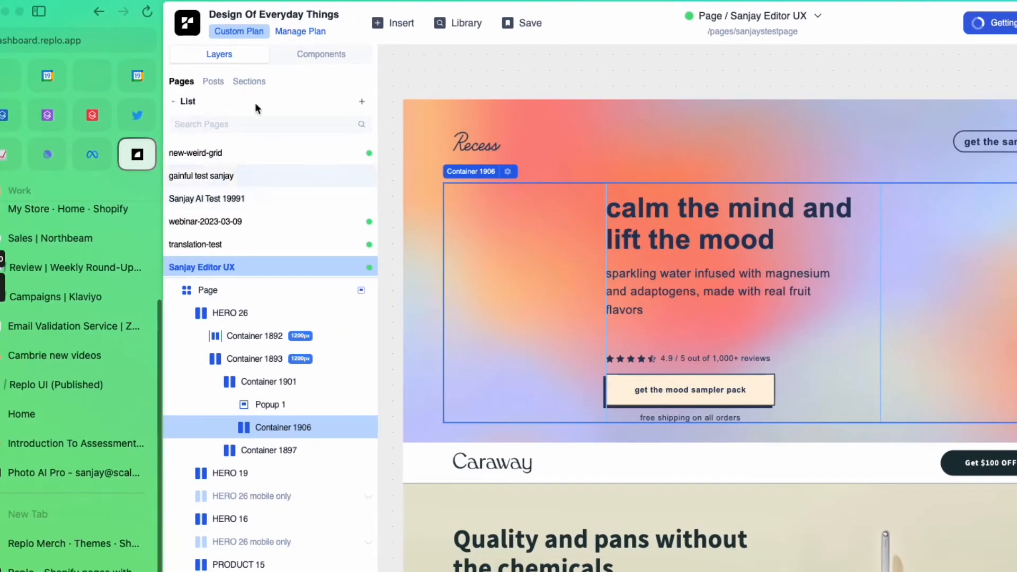
mouse_move(320, 54)
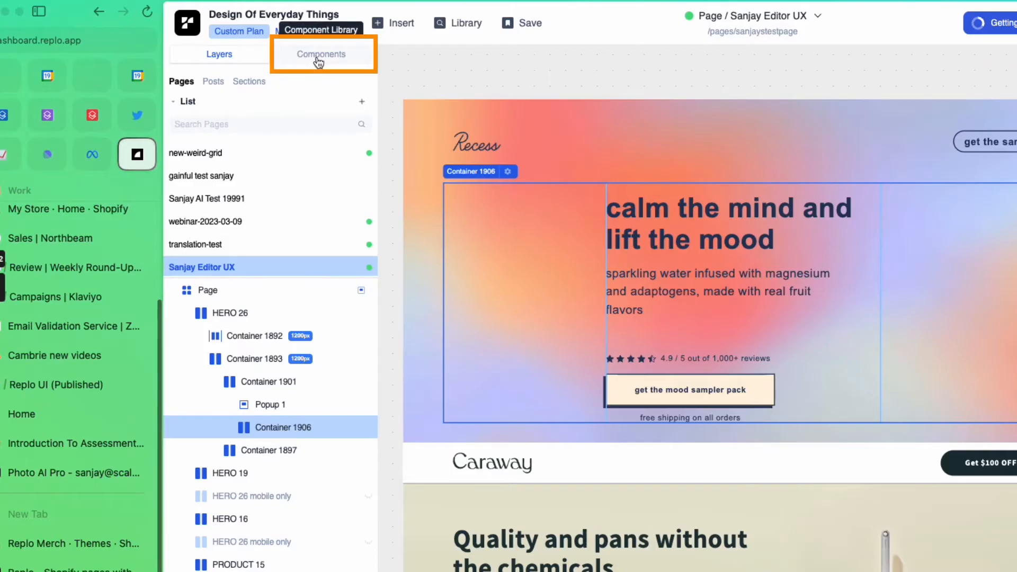
Browse the Components library from basic text and images down to product and review widgets.
left_click(320, 54)
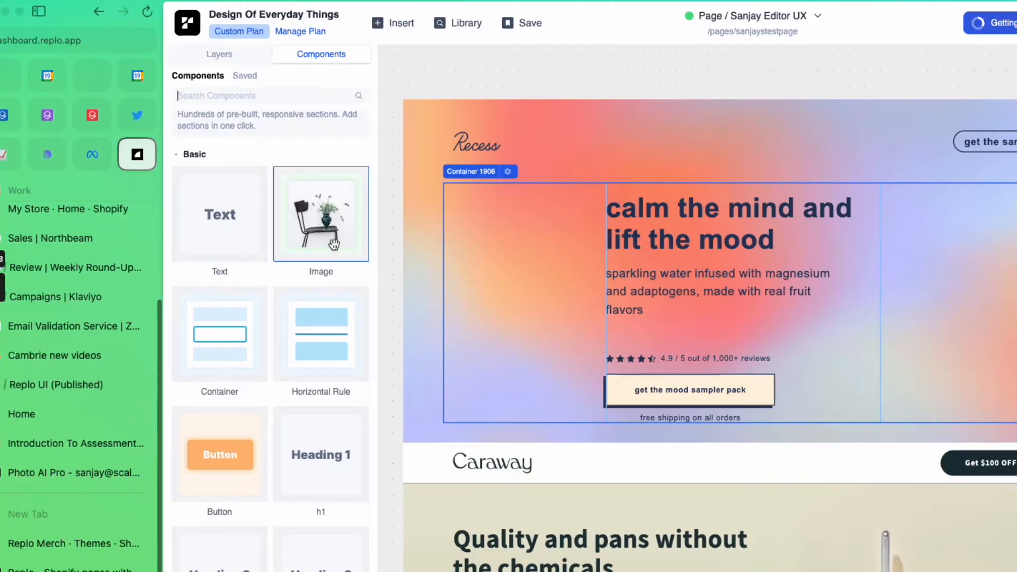
scroll("down", 3)
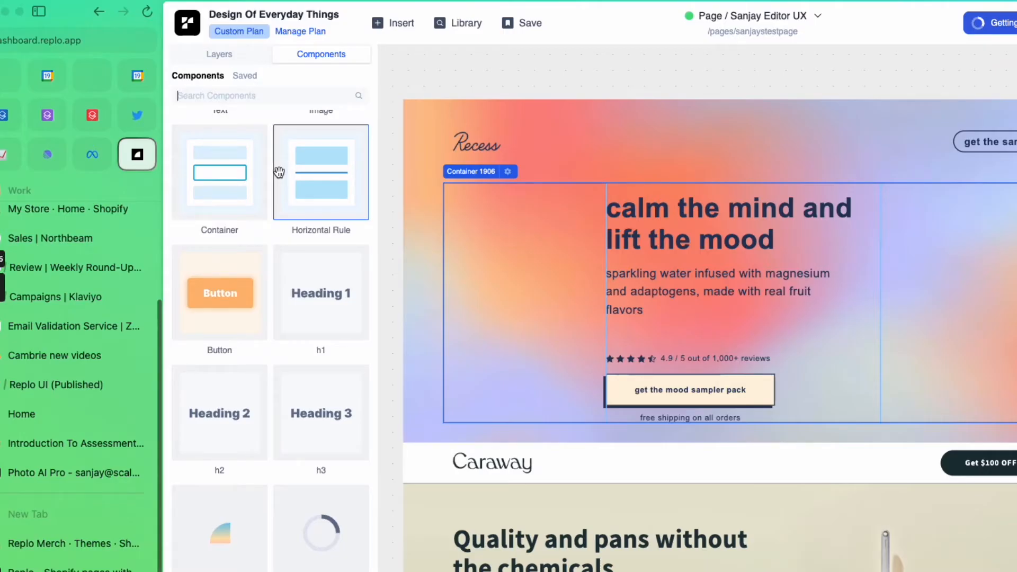
scroll("down", 3)
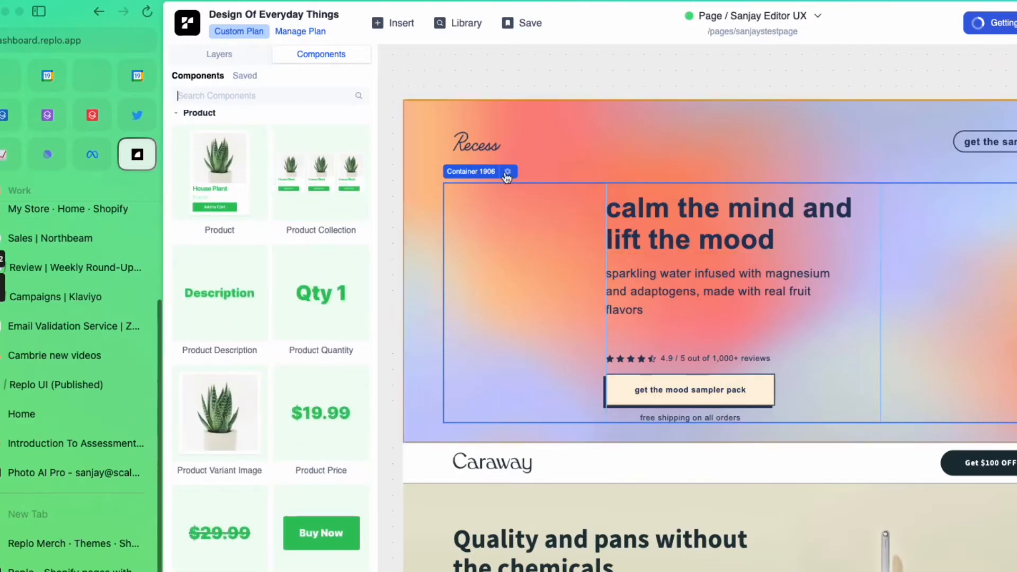
scroll("down", 3)
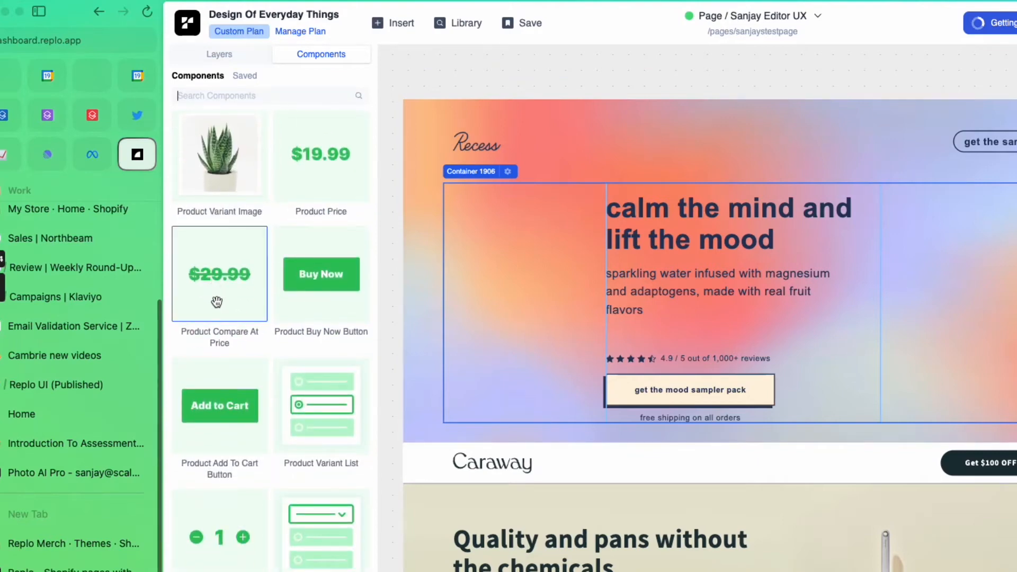
scroll("down", 3)
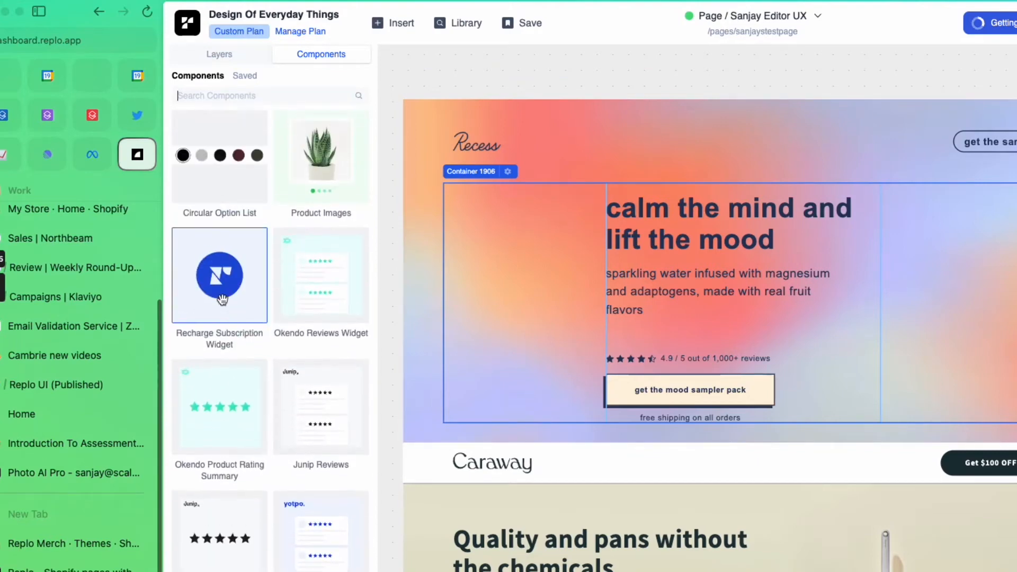
scroll("down", 3)
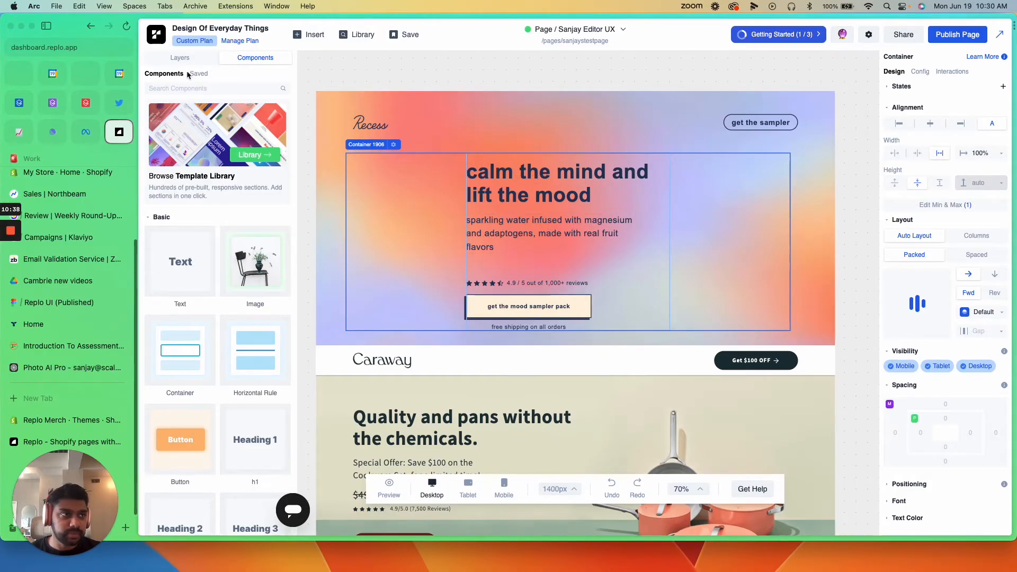
Back in Layers, expand HERO 26 and Container 1906 and select the 'calm the mind and lift the mood' headline.
left_click(179, 58)
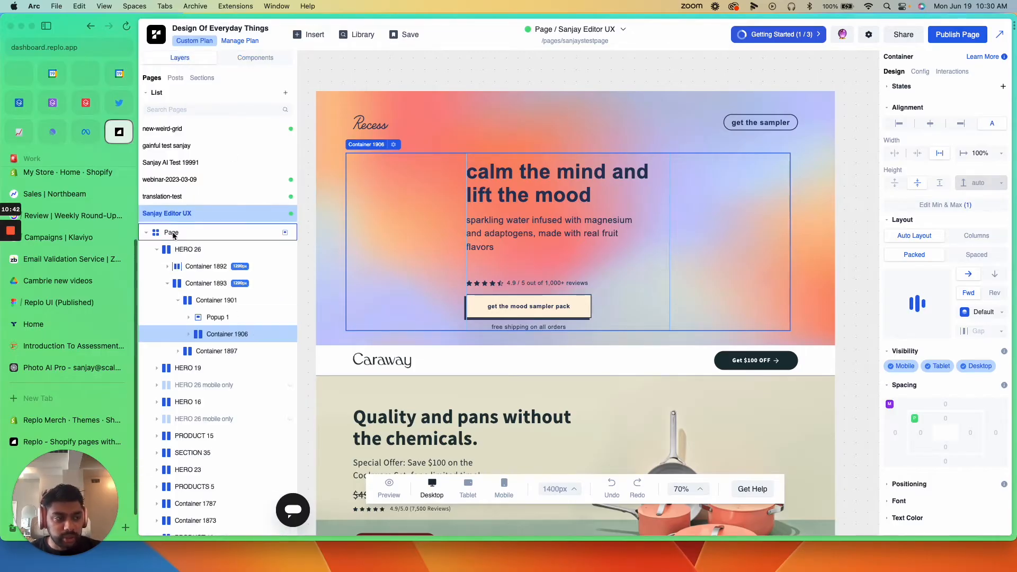
left_click(171, 232)
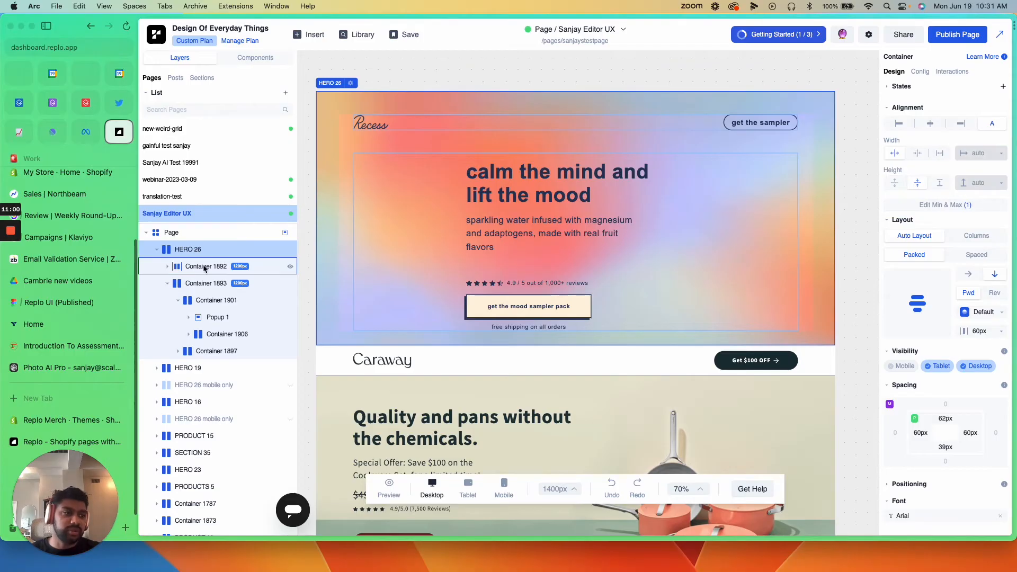
left_click(227, 334)
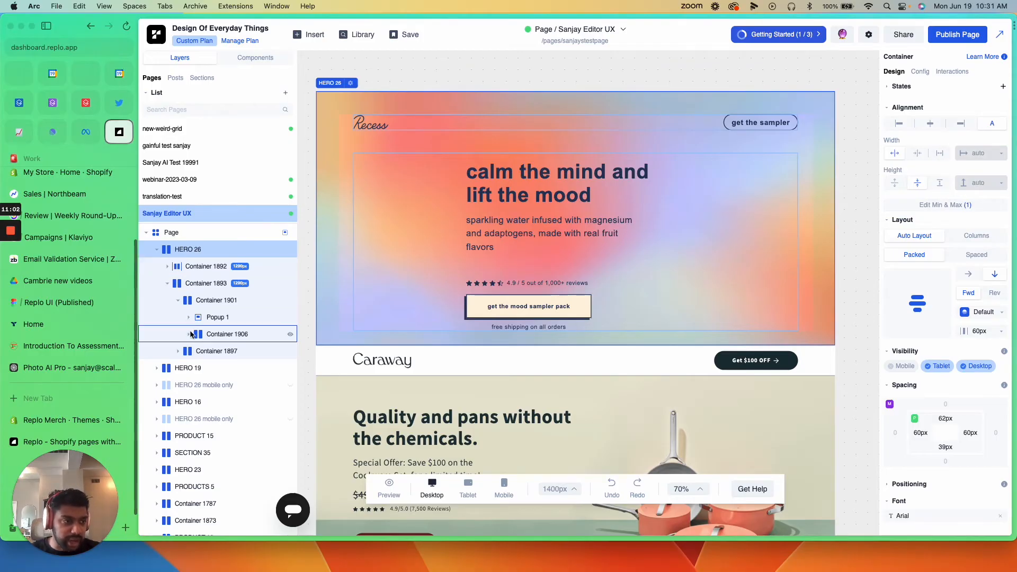
left_click(188, 334)
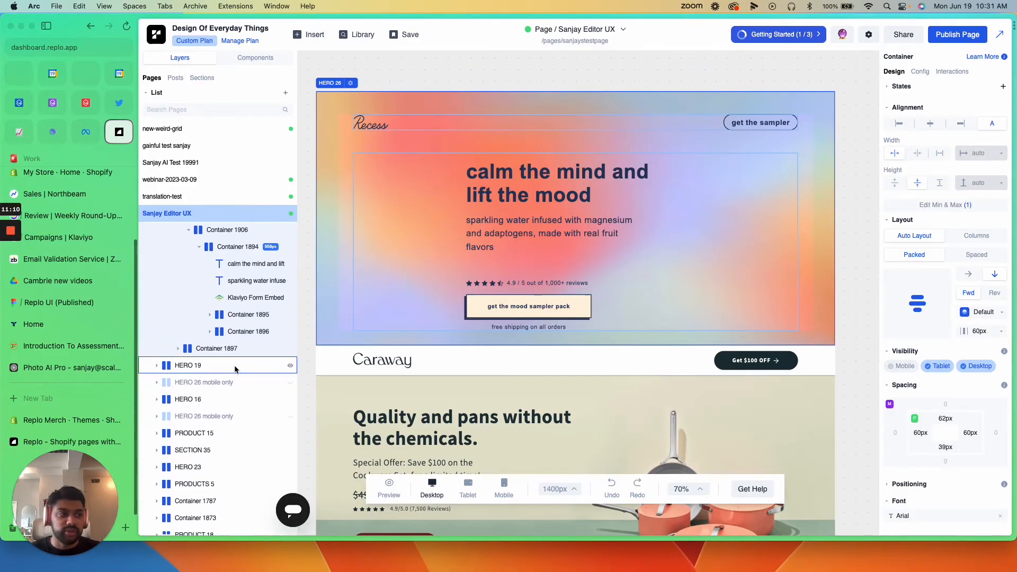
left_click(550, 183)
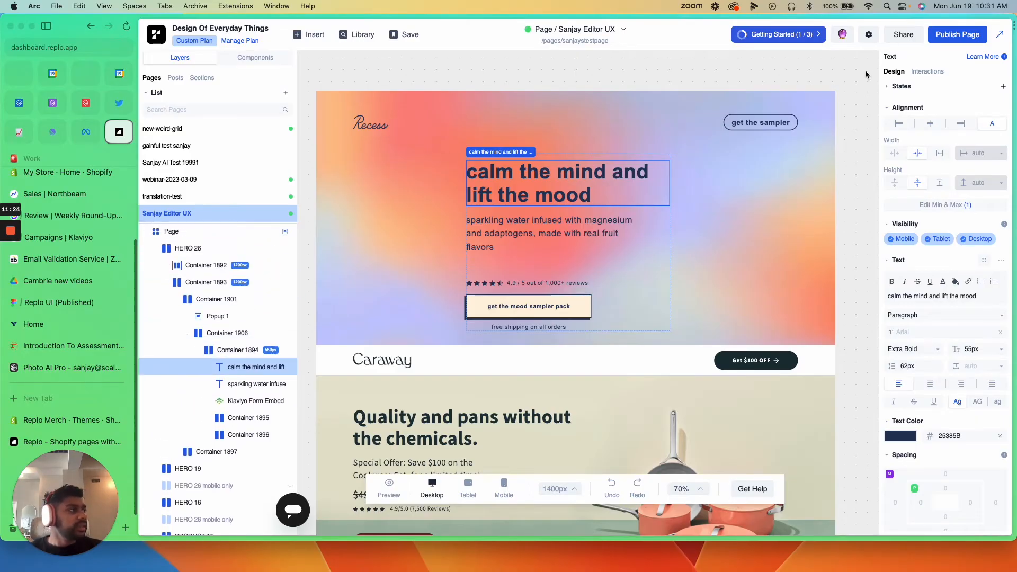
mouse_move(923, 152)
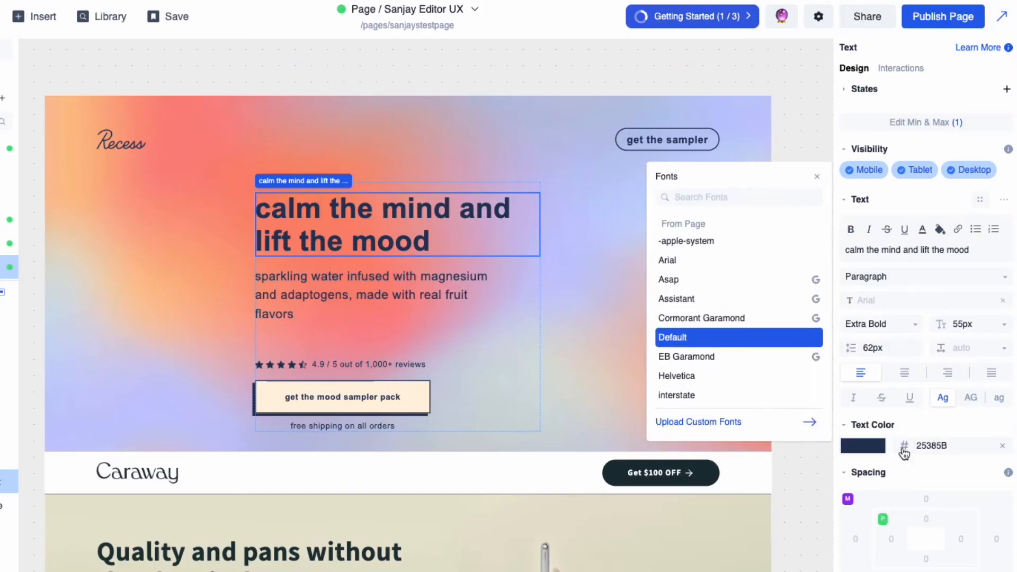
mouse_move(909, 315)
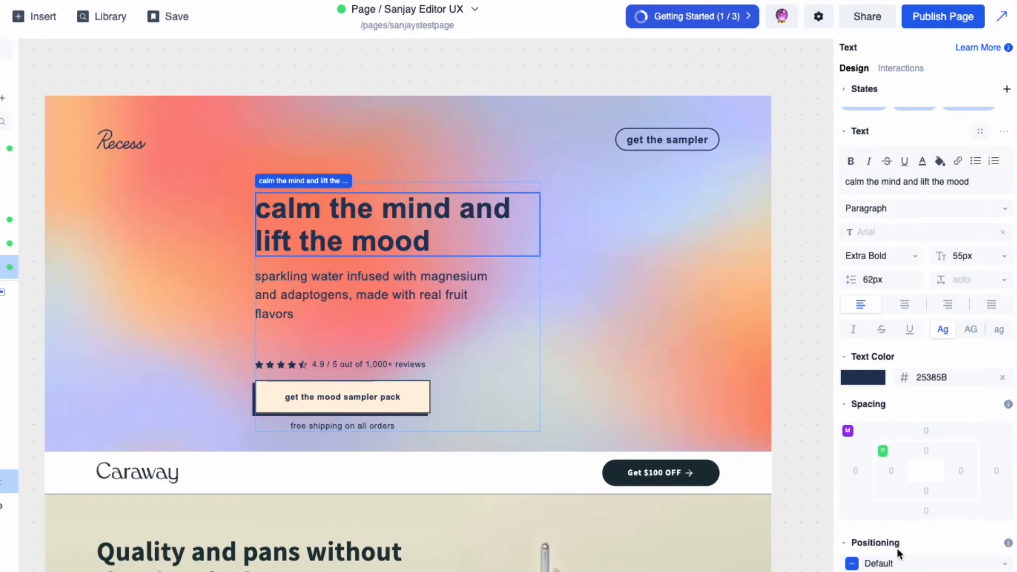
scroll("down", 3)
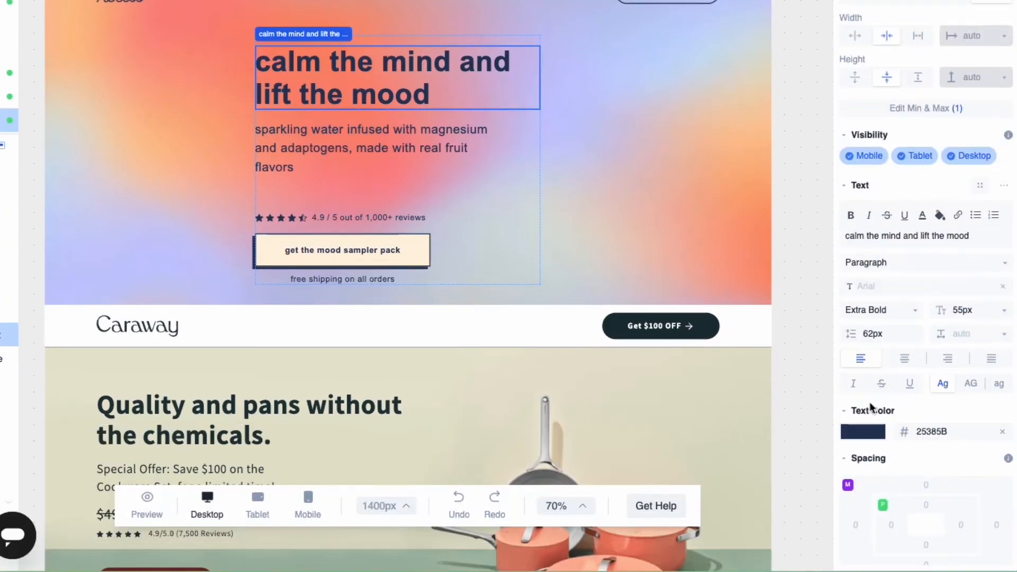